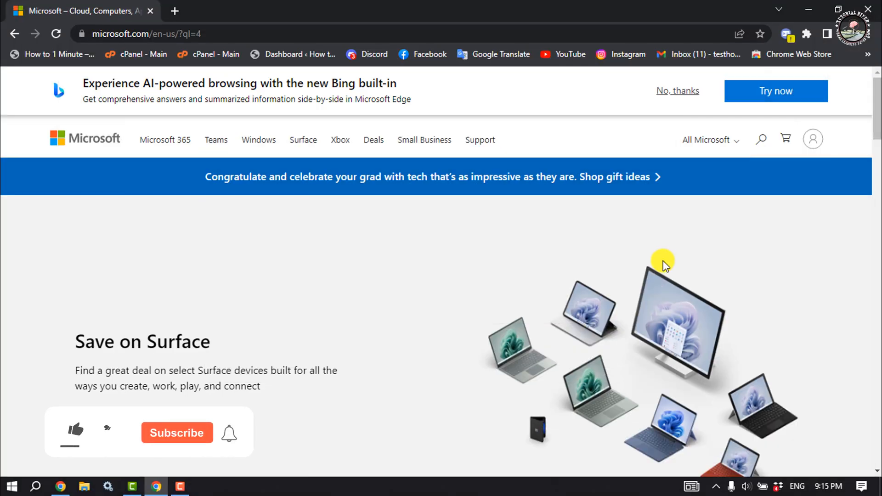
From the Microsoft.com header avatar panel, reach 'My Microsoft account' for the signed-in account.
{"action": "left_click", "coordinate": [74, 430]}
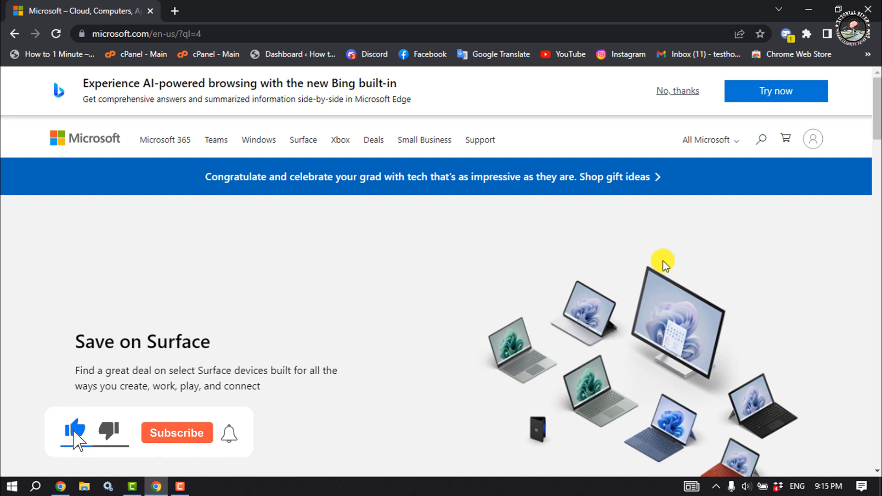
{"action": "left_click", "coordinate": [177, 433]}
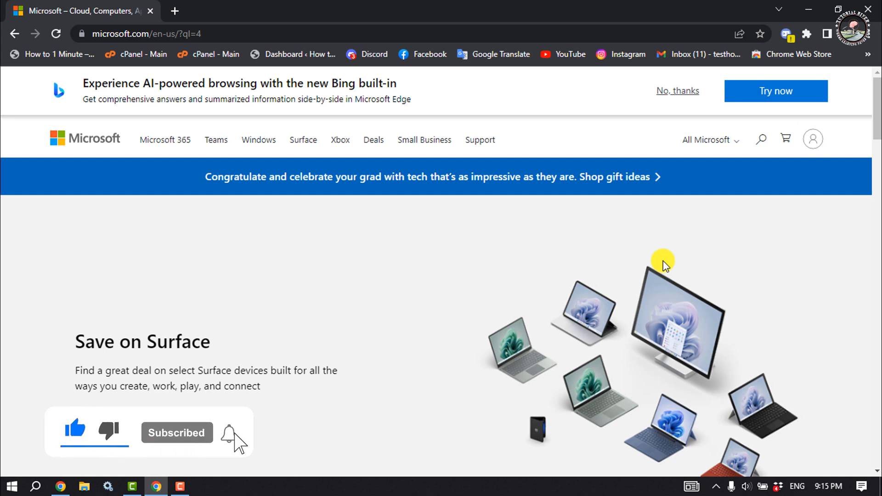
{"action": "mouse_move", "coordinate": [811, 138]}
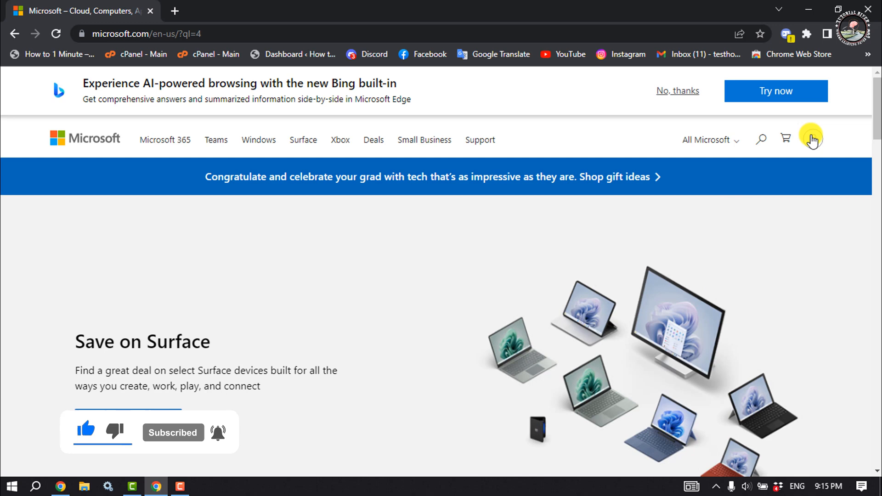
{"action": "left_click", "coordinate": [811, 139]}
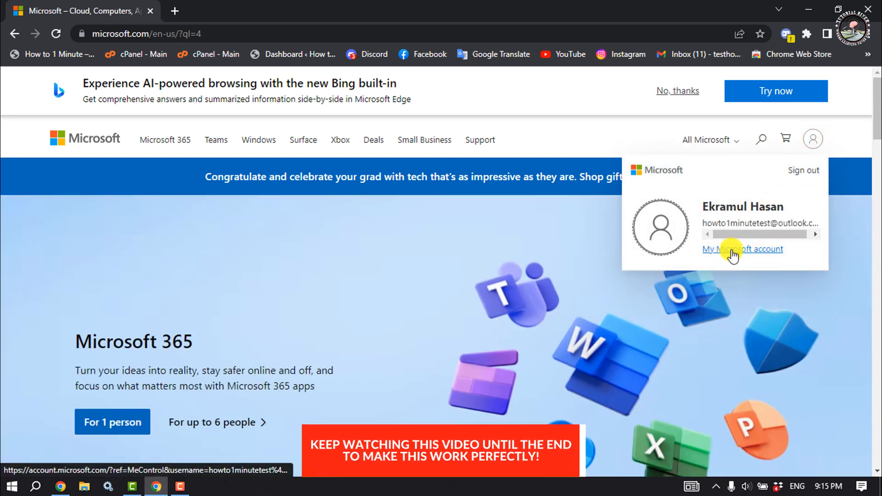
{"action": "left_click", "coordinate": [742, 248]}
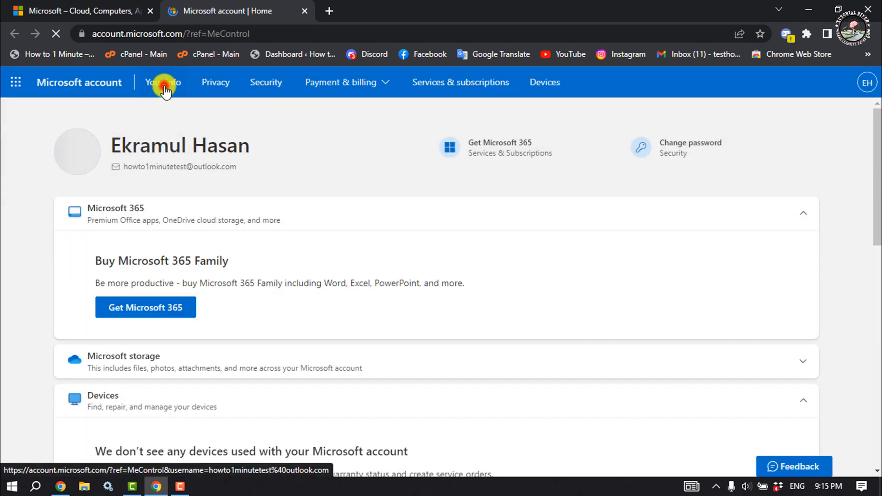
Go to 'Your info', reach the Account info section and choose 'Edit account info'.
{"action": "left_click", "coordinate": [164, 82]}
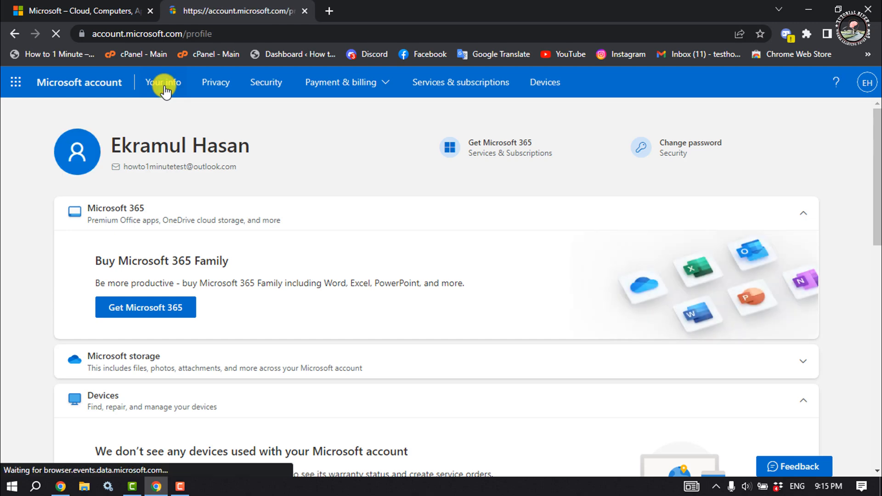
{"action": "left_click", "coordinate": [163, 82]}
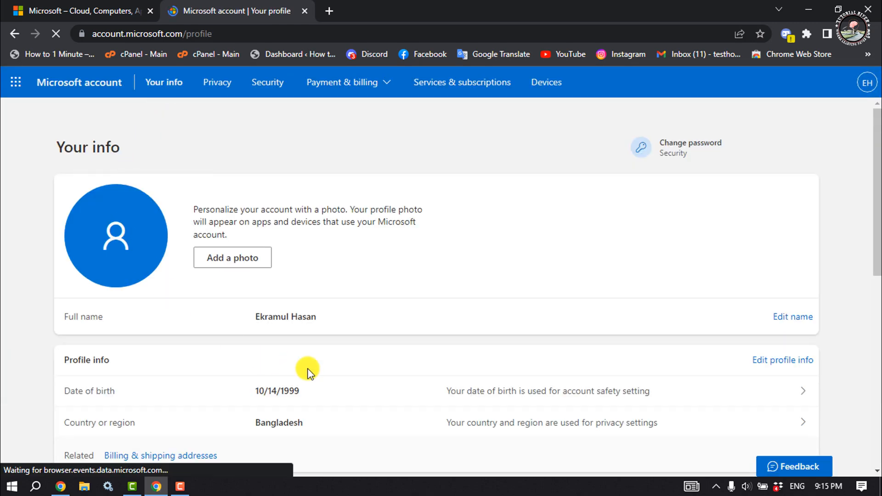
{"action": "scroll", "scroll_direction": "down", "scroll_amount": 3}
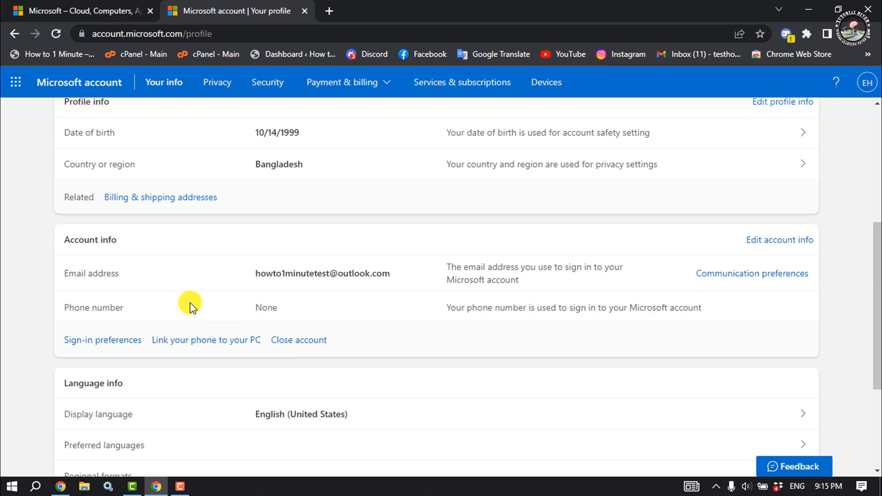
{"action": "mouse_move", "coordinate": [96, 241]}
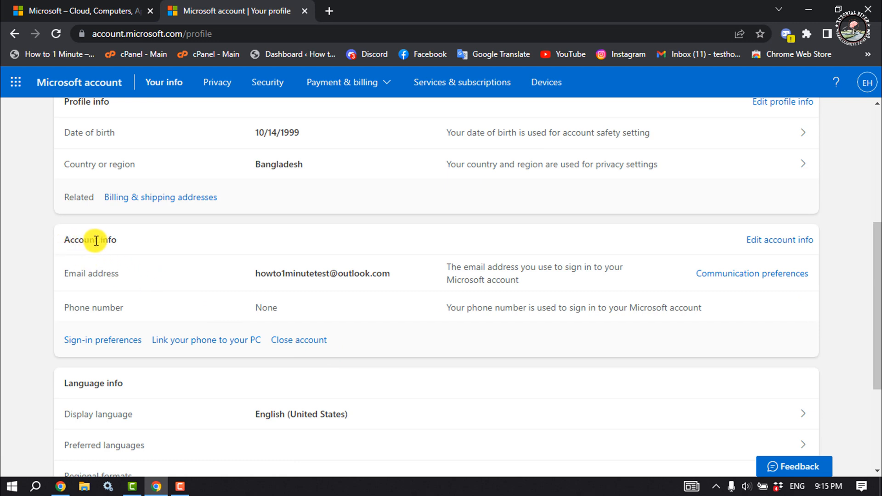
{"action": "mouse_move", "coordinate": [646, 252]}
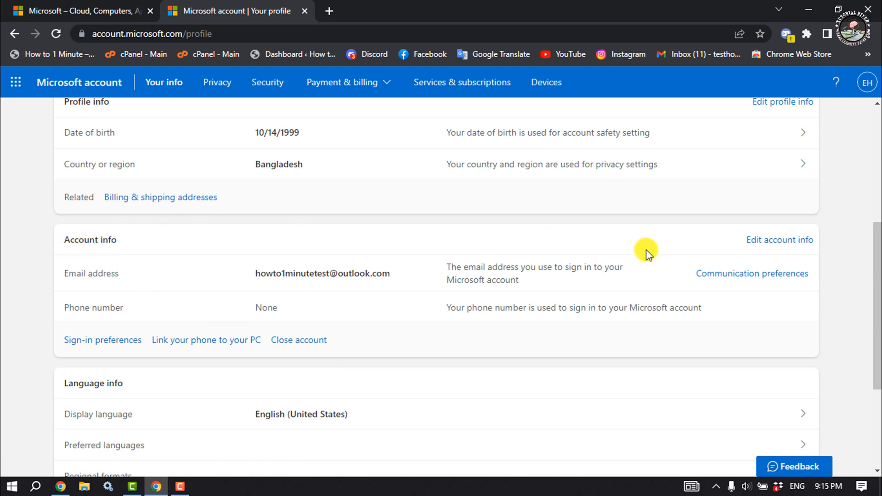
{"action": "mouse_move", "coordinate": [20, 232]}
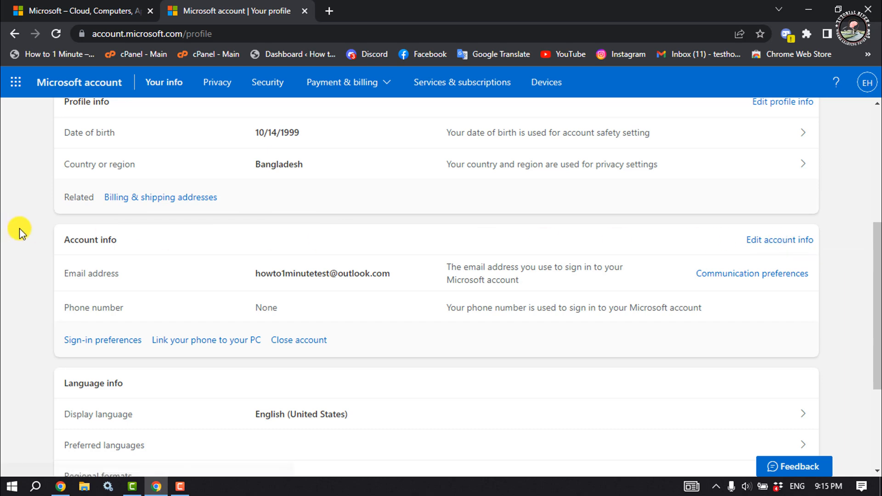
{"action": "left_click", "coordinate": [780, 240]}
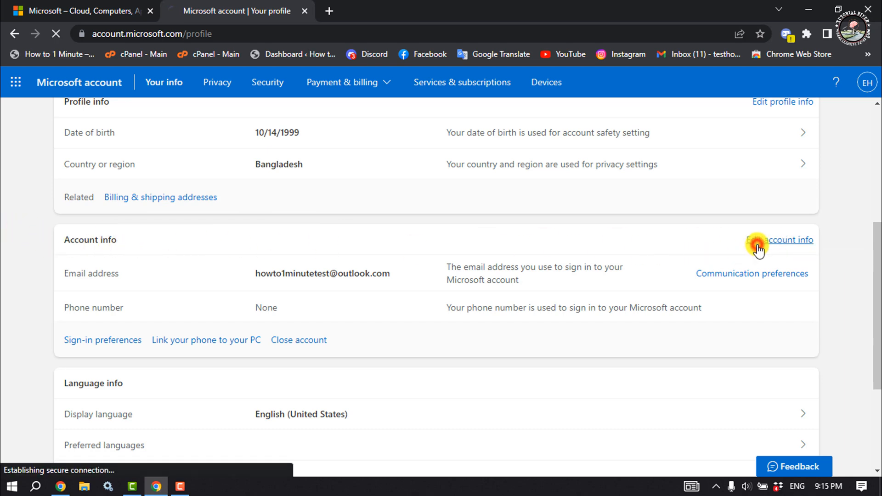
On 'Manage how you sign in to Microsoft', start 'Add email' under Account alias.
{"action": "left_click", "coordinate": [788, 240]}
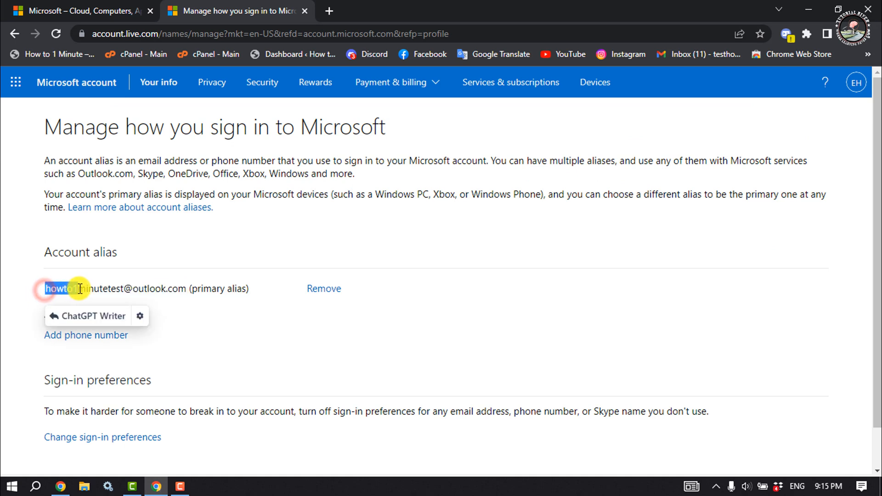
{"action": "left_click", "coordinate": [190, 267]}
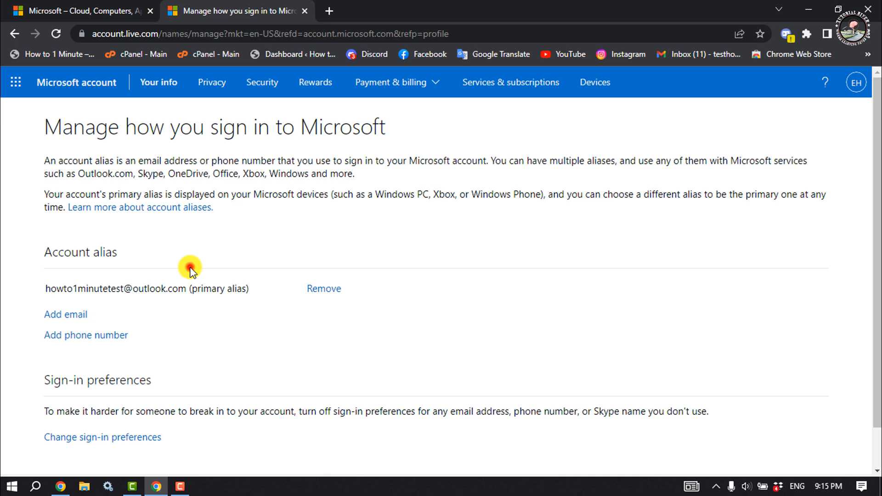
{"action": "mouse_move", "coordinate": [172, 248]}
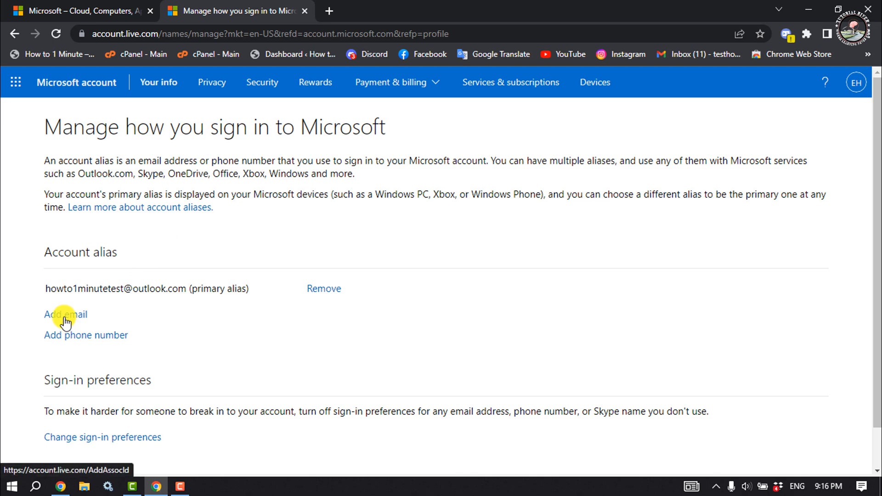
{"action": "left_click", "coordinate": [65, 314]}
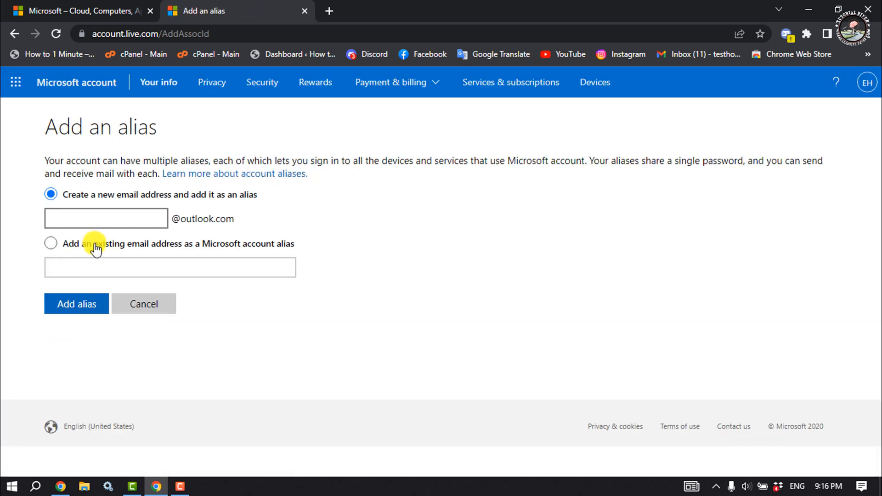
{"action": "mouse_move", "coordinate": [122, 197]}
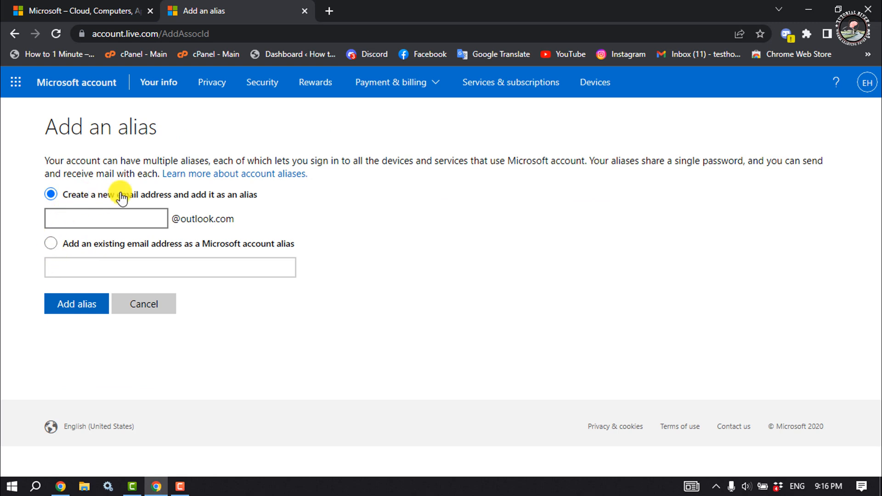
{"action": "left_click", "coordinate": [105, 218]}
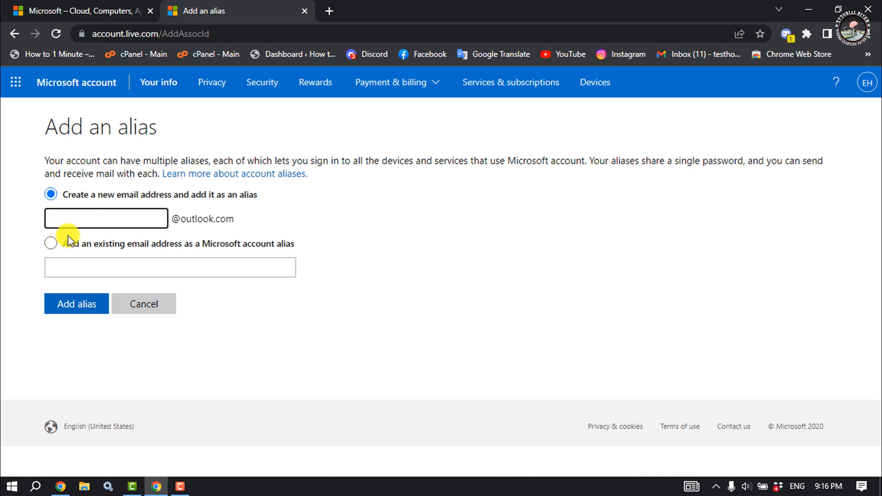
{"action": "left_click", "coordinate": [51, 242]}
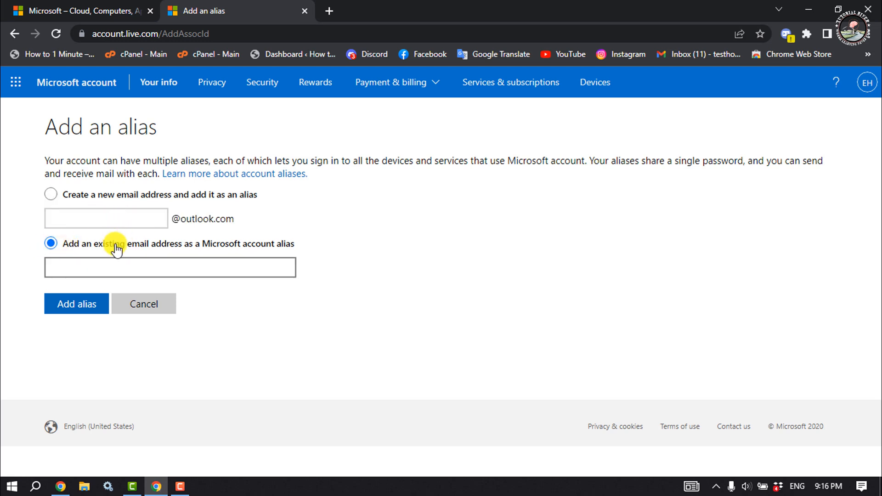
{"action": "left_click", "coordinate": [50, 194]}
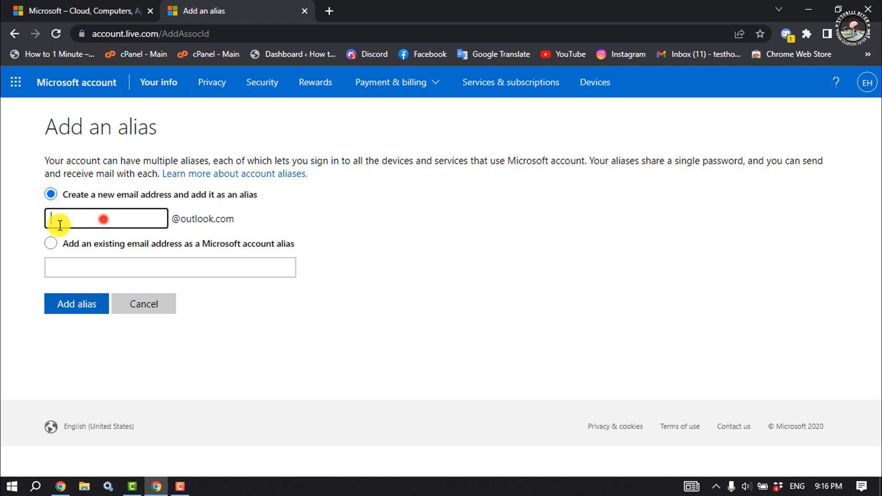
{"action": "mouse_move", "coordinate": [3, 230]}
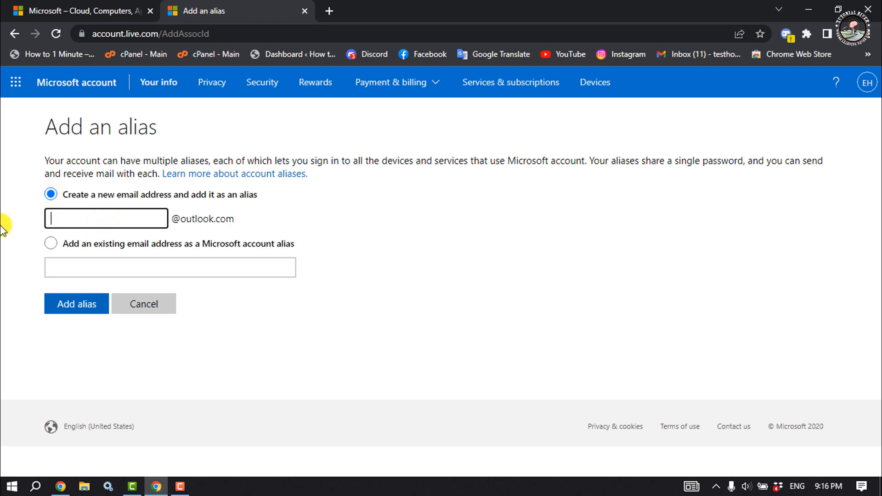
{"action": "type", "text": "test"}
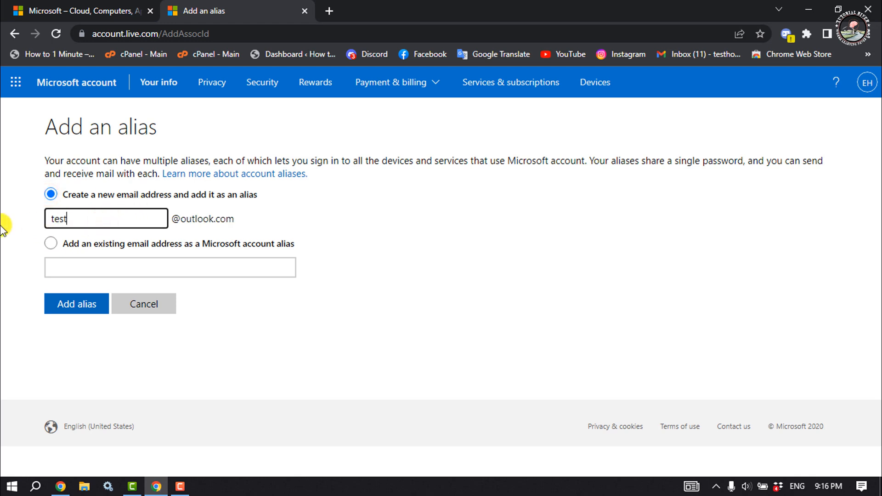
{"action": "type", "text": "howto23"}
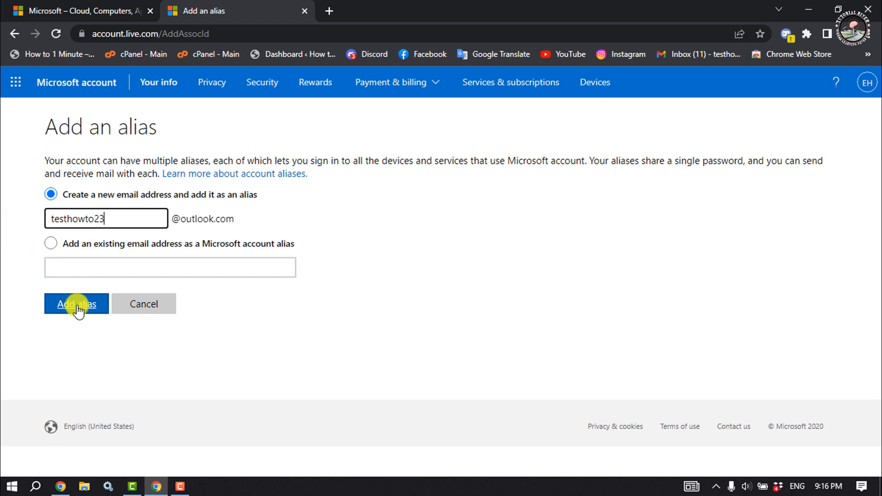
{"action": "left_click", "coordinate": [76, 304]}
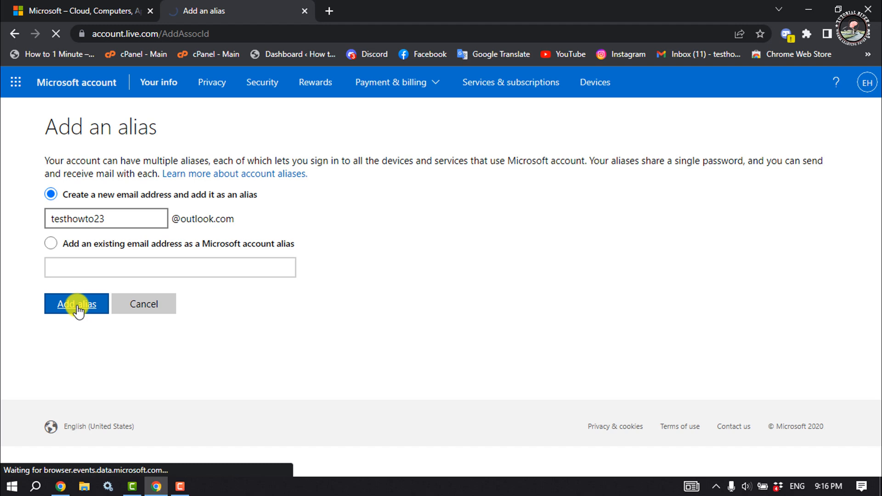
{"action": "left_click", "coordinate": [76, 304]}
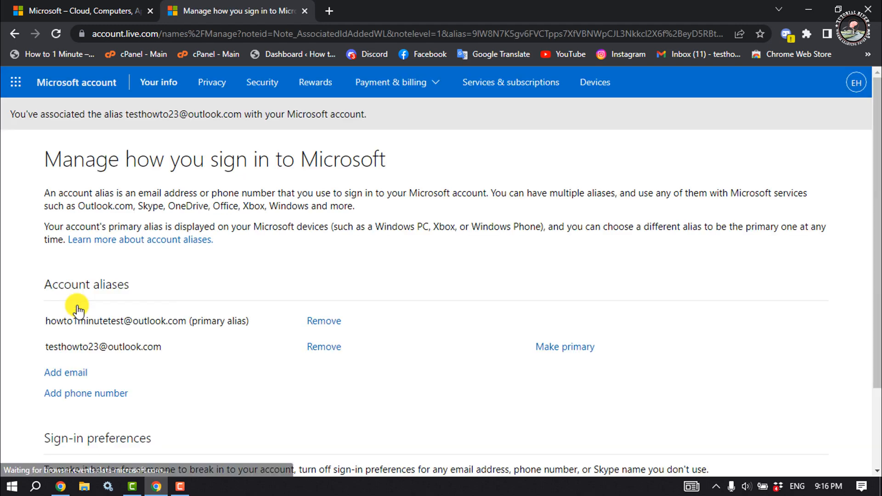
{"action": "mouse_move", "coordinate": [155, 366]}
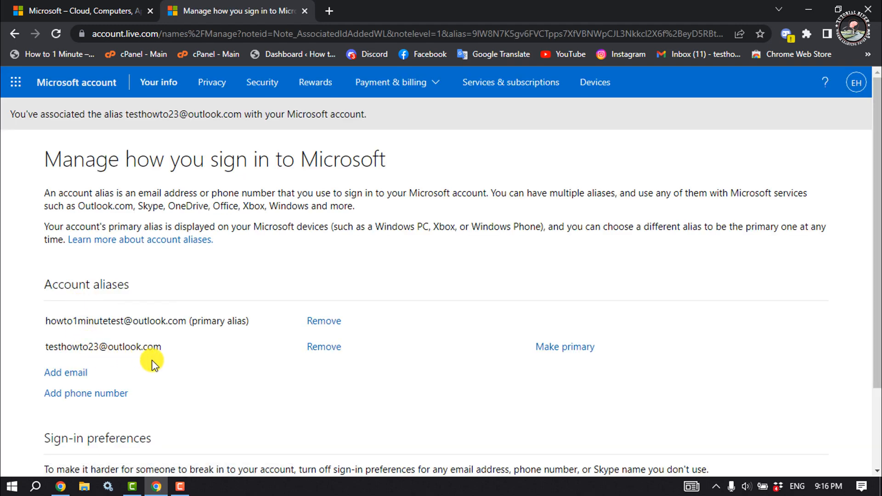
{"action": "double_click", "coordinate": [103, 347]}
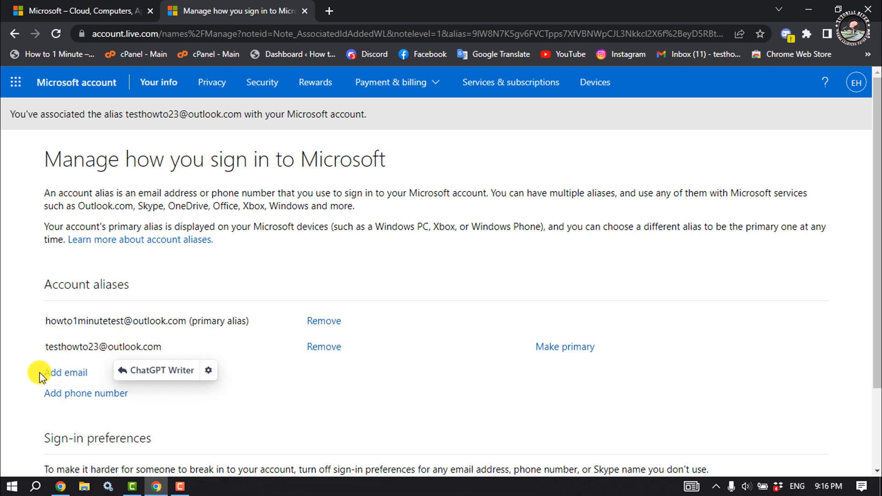
{"action": "double_click", "coordinate": [106, 347]}
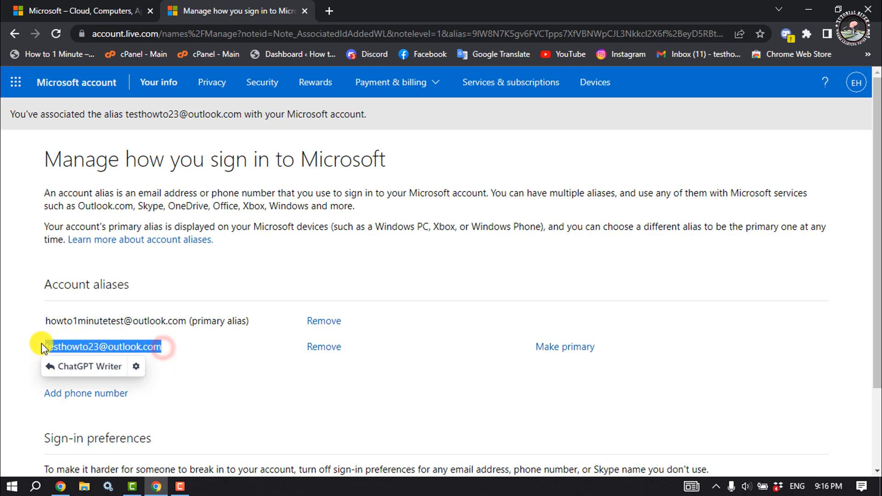
{"action": "mouse_move", "coordinate": [455, 377]}
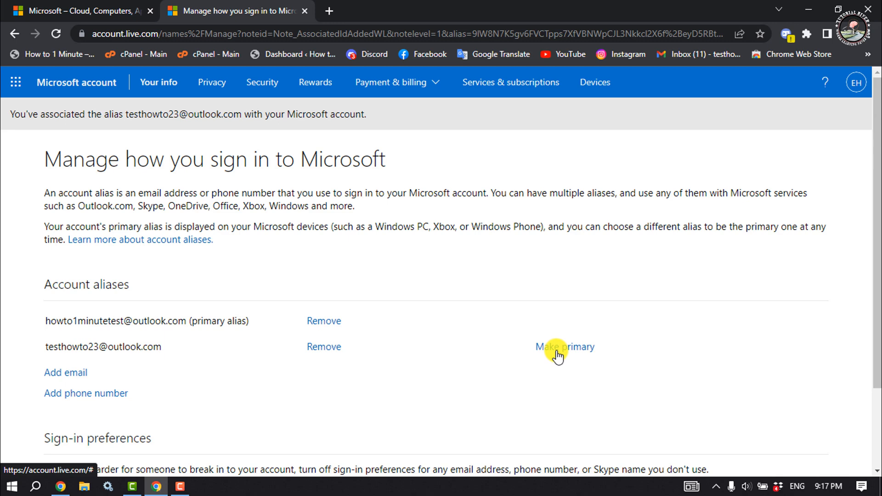
{"action": "left_click", "coordinate": [565, 347]}
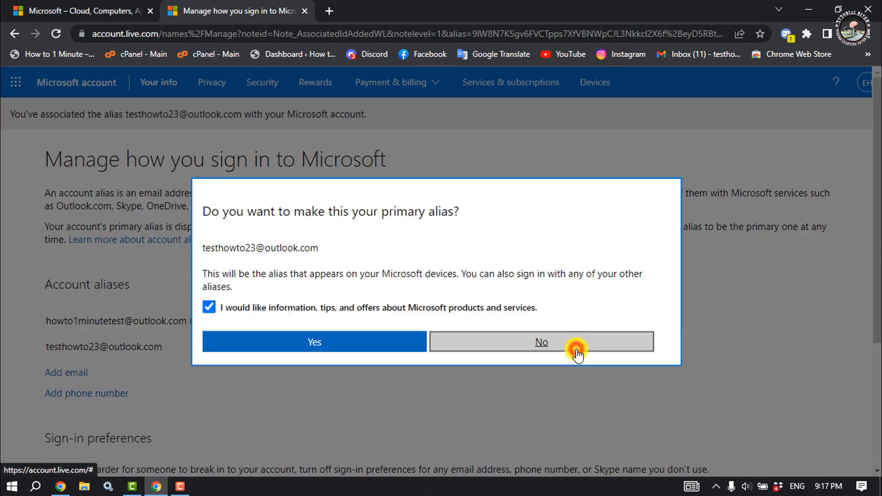
{"action": "mouse_move", "coordinate": [314, 342]}
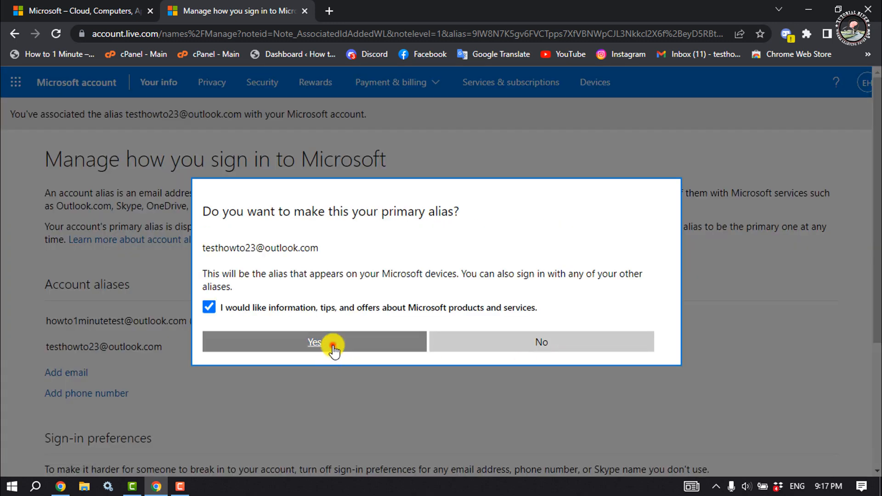
{"action": "left_click", "coordinate": [314, 342]}
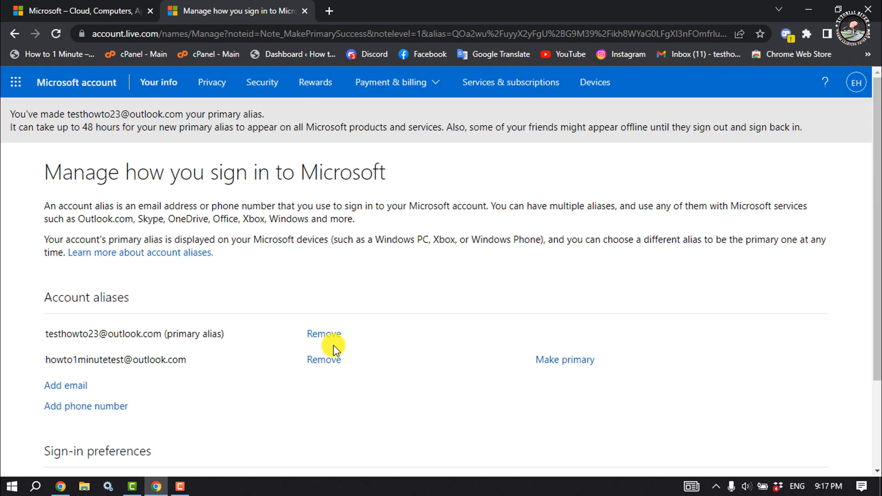
{"action": "mouse_move", "coordinate": [139, 336]}
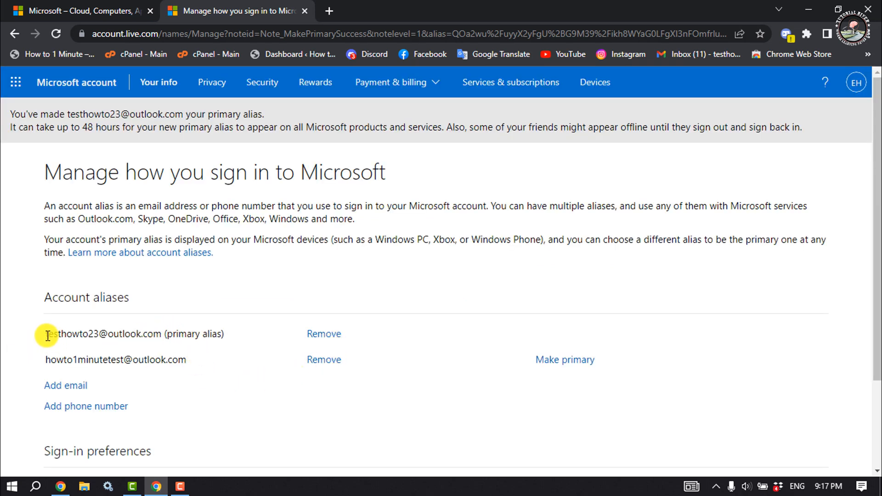
{"action": "double_click", "coordinate": [95, 333]}
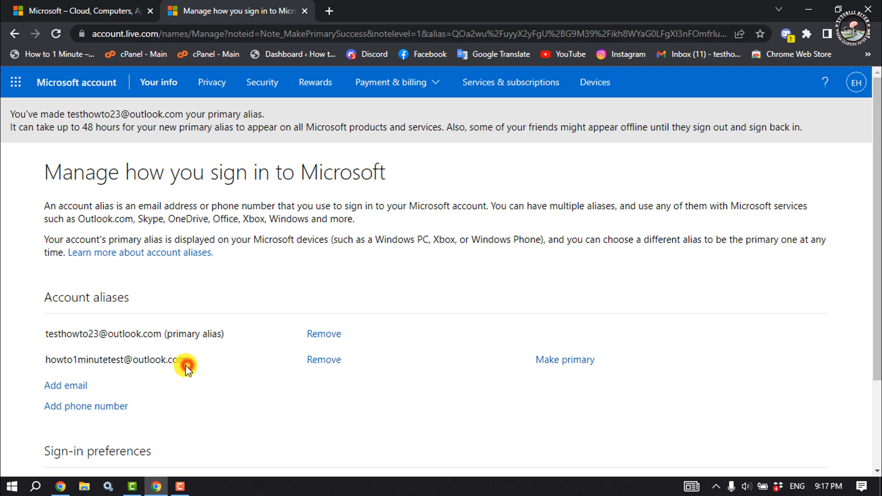
{"action": "mouse_move", "coordinate": [189, 365]}
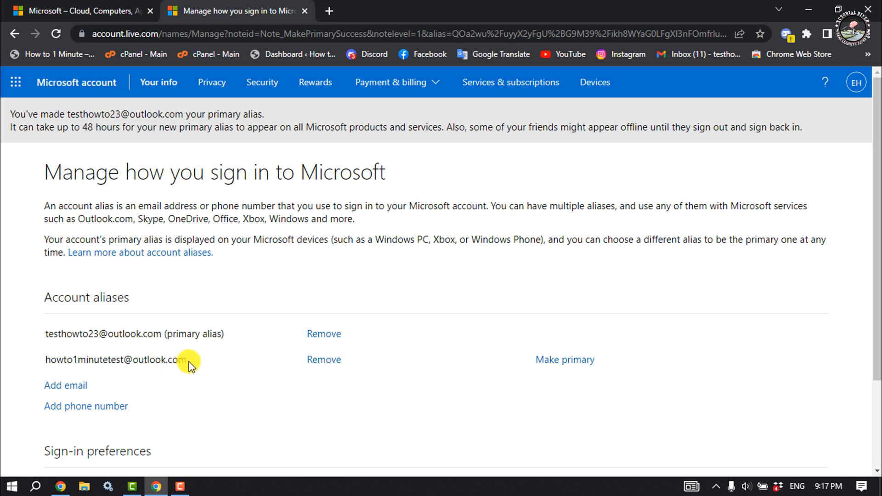
{"action": "double_click", "coordinate": [115, 359]}
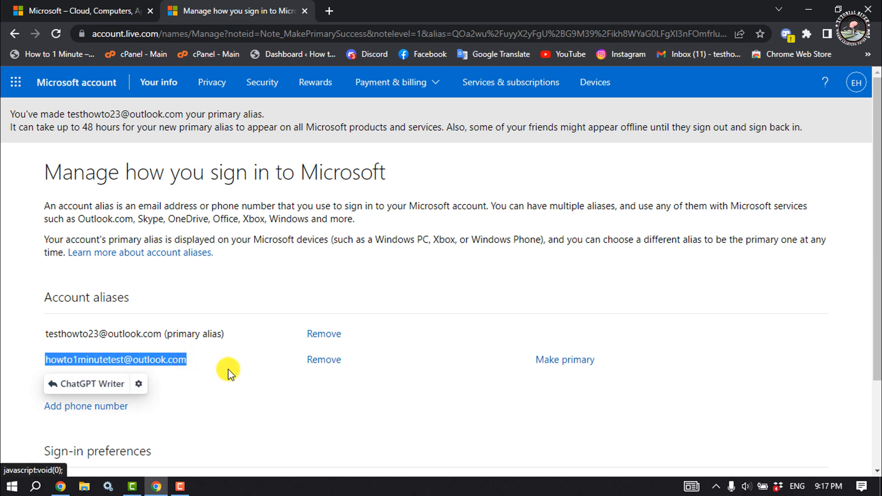